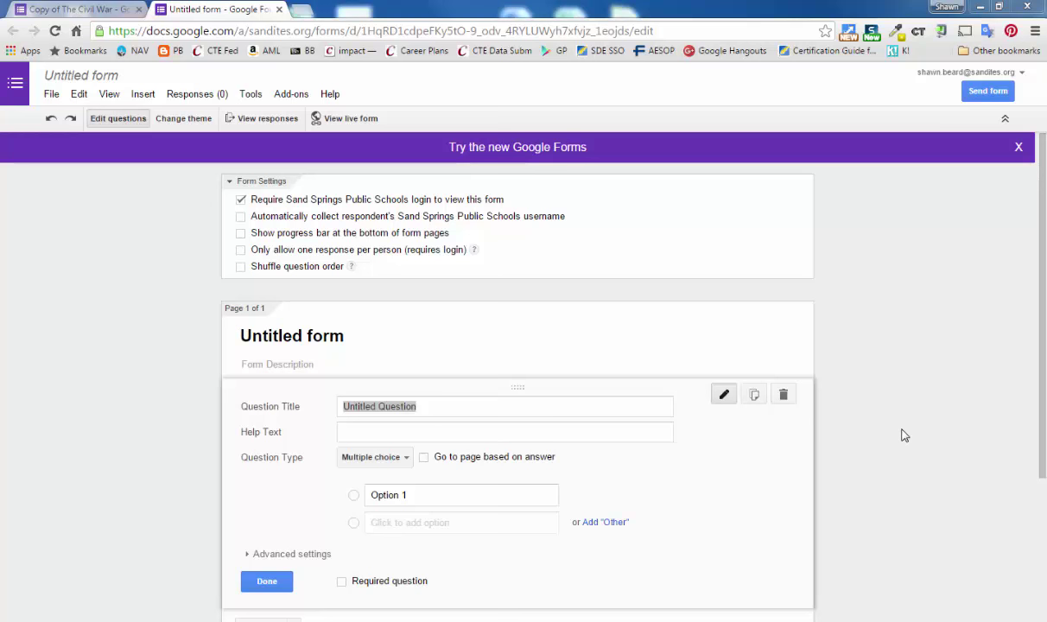
mouse_move(917, 390)
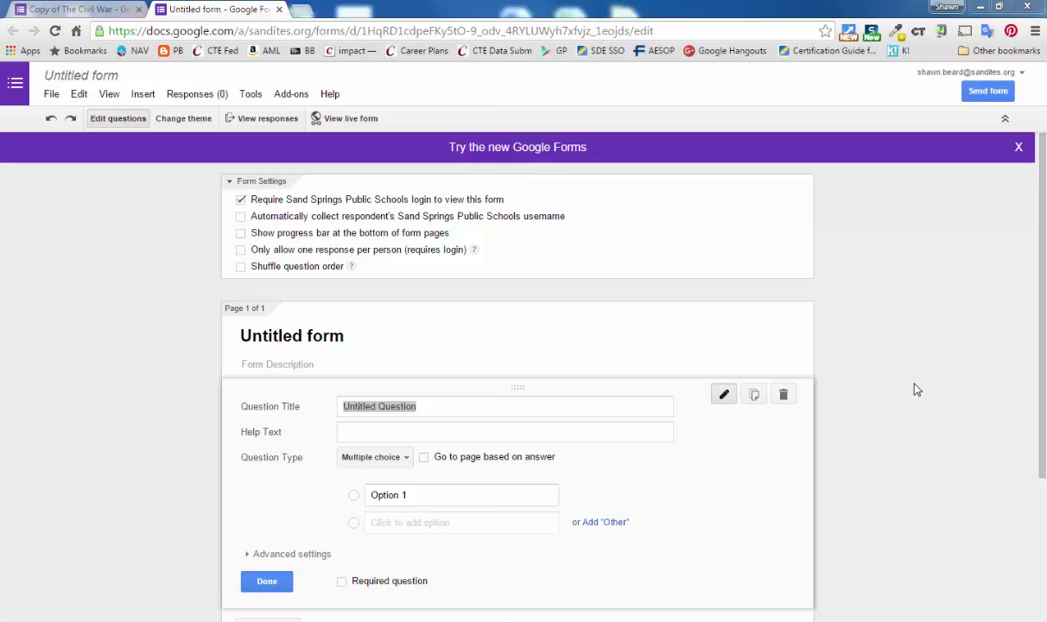
Review the old Civil War quiz, then split Chrome into side-by-side quiz and new-form windows.
left_click(73, 10)
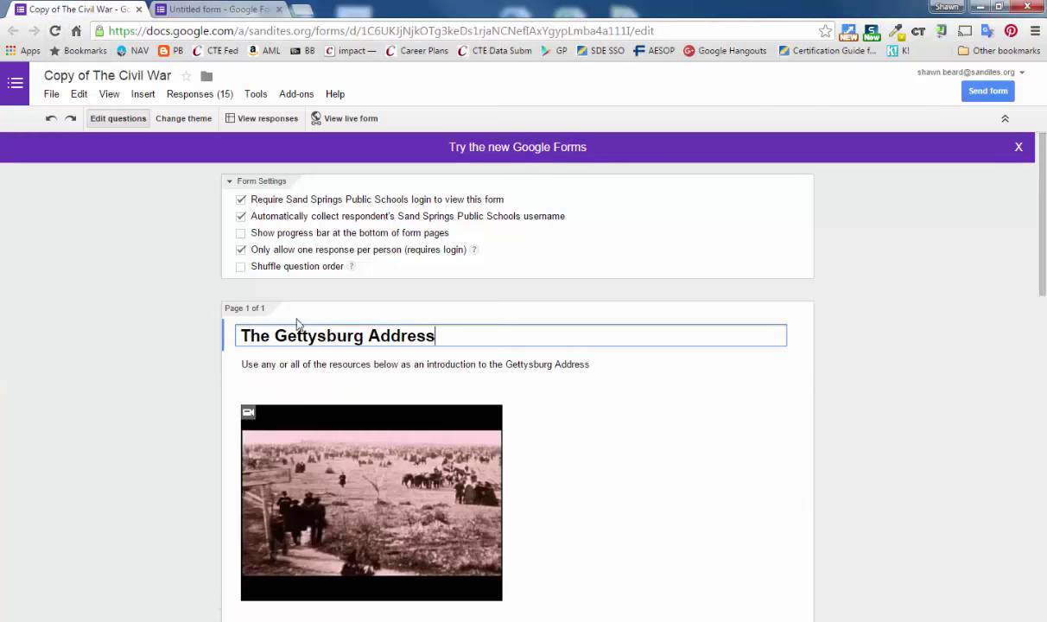
scroll("down", 3)
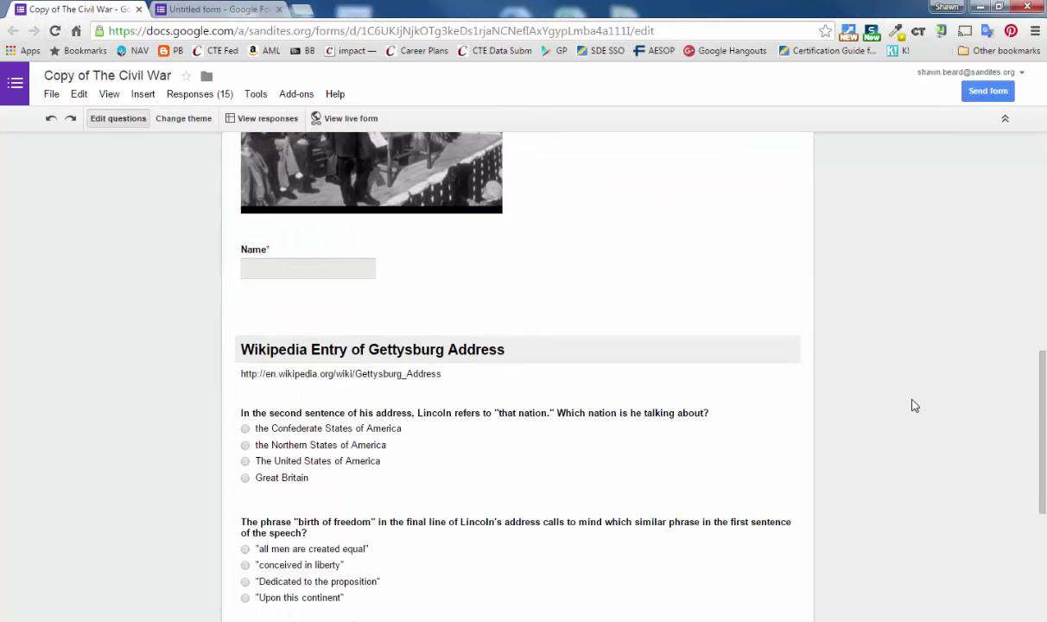
scroll("down", 3)
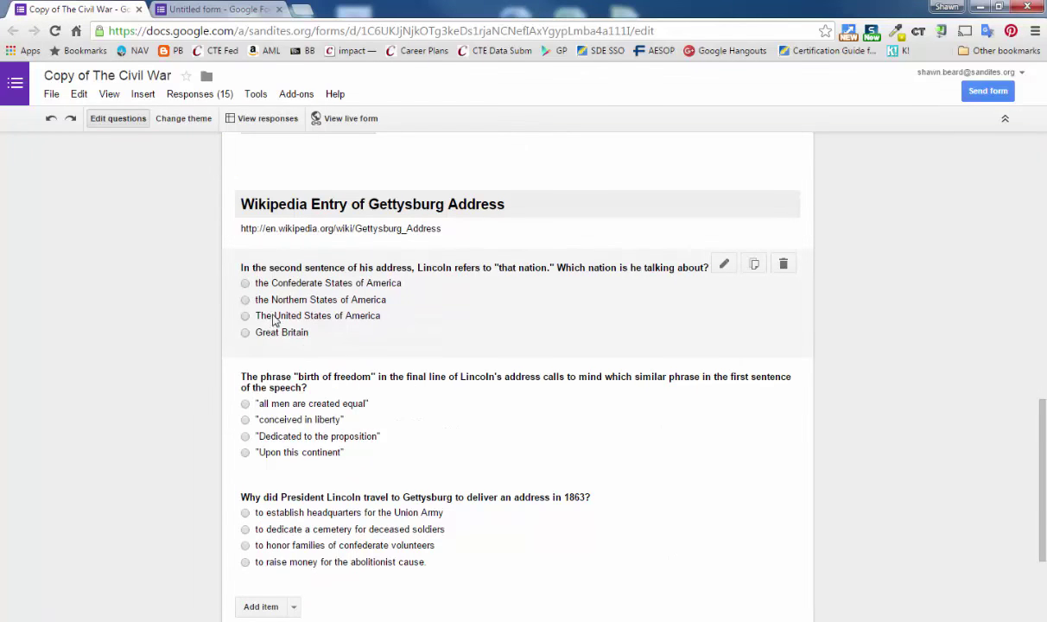
left_click(216, 9)
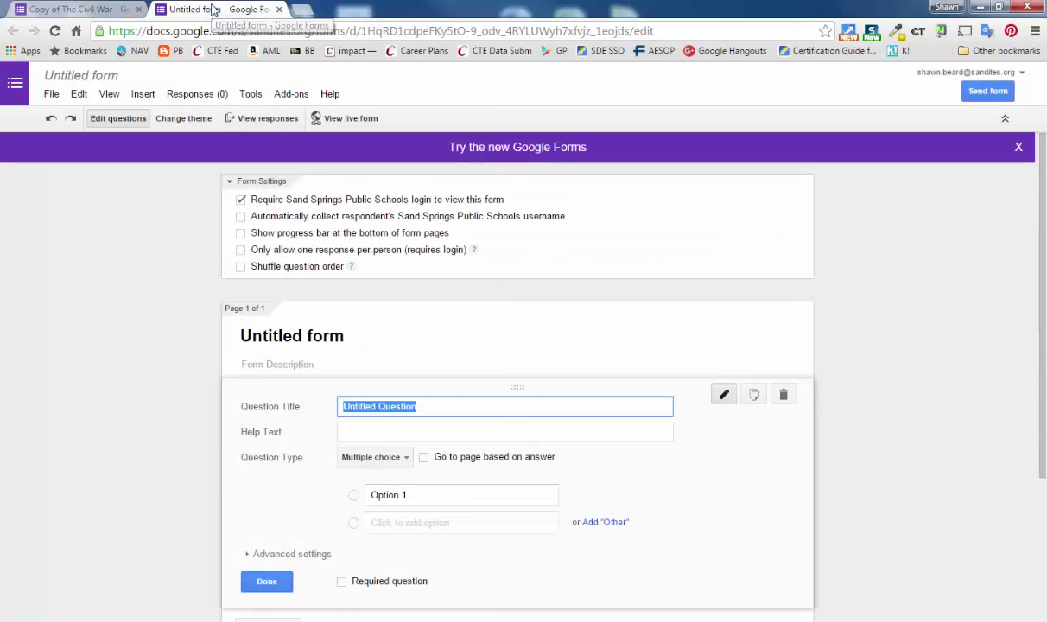
left_click(69, 10)
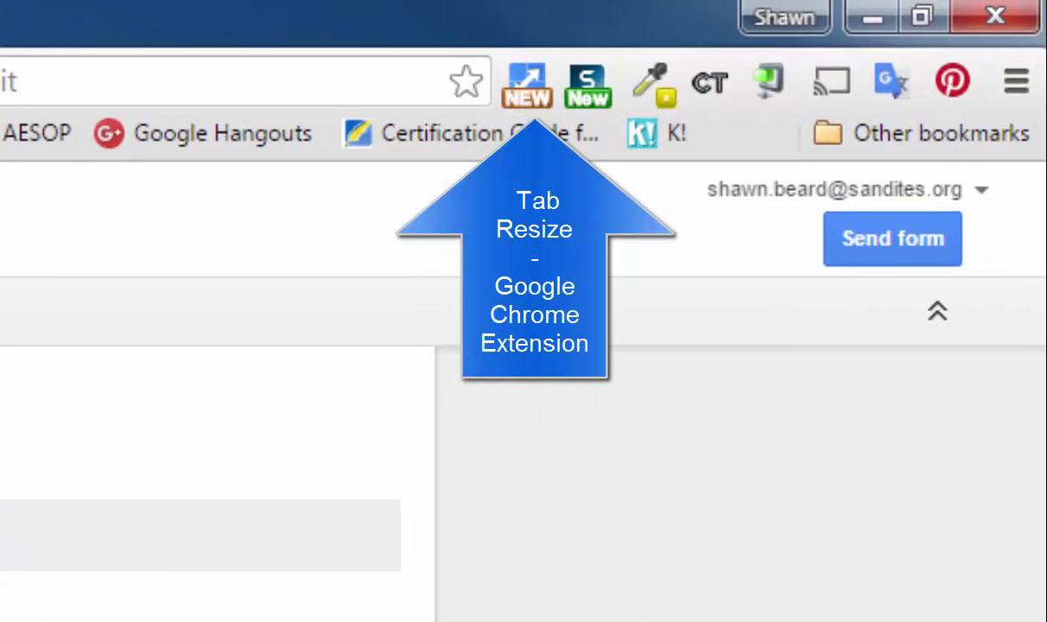
mouse_move(527, 82)
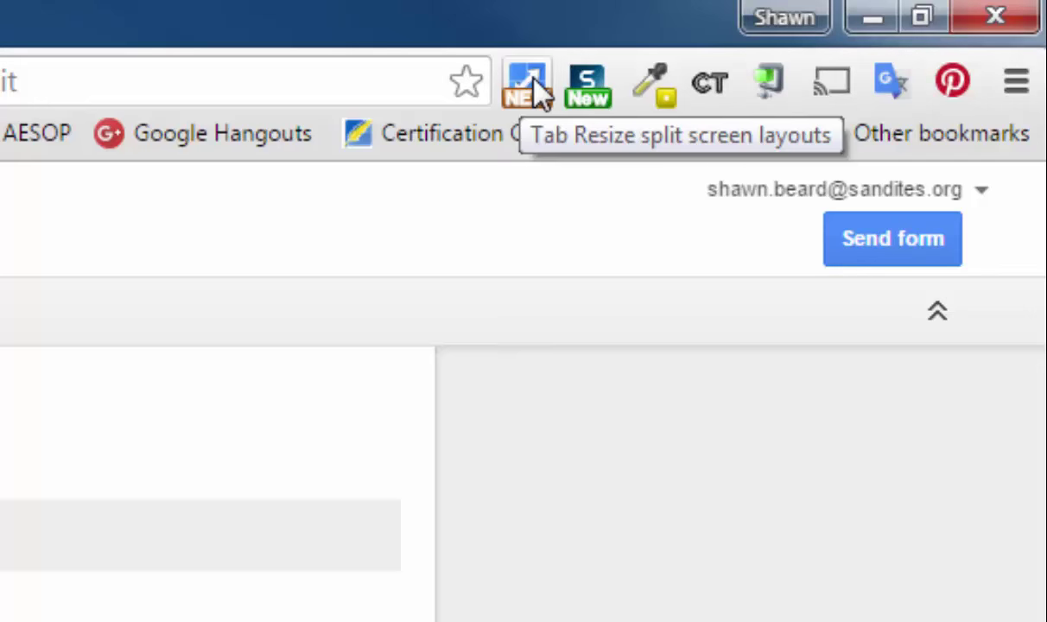
left_click(527, 80)
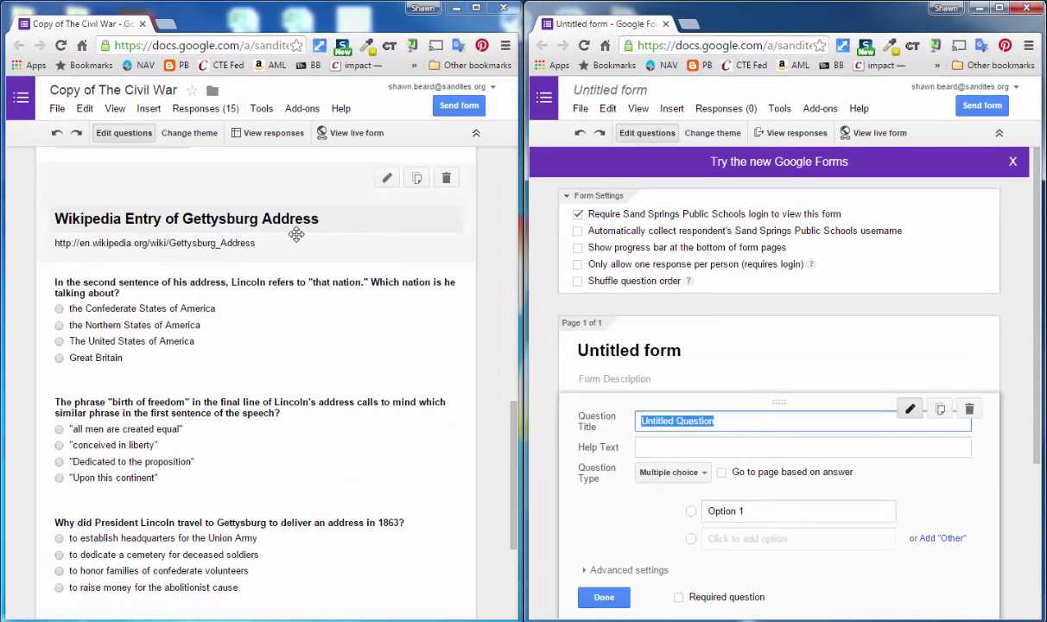
Paste the old 'that nation' question as the new title, with first option 'the Confederate States of America'.
left_click(255, 288)
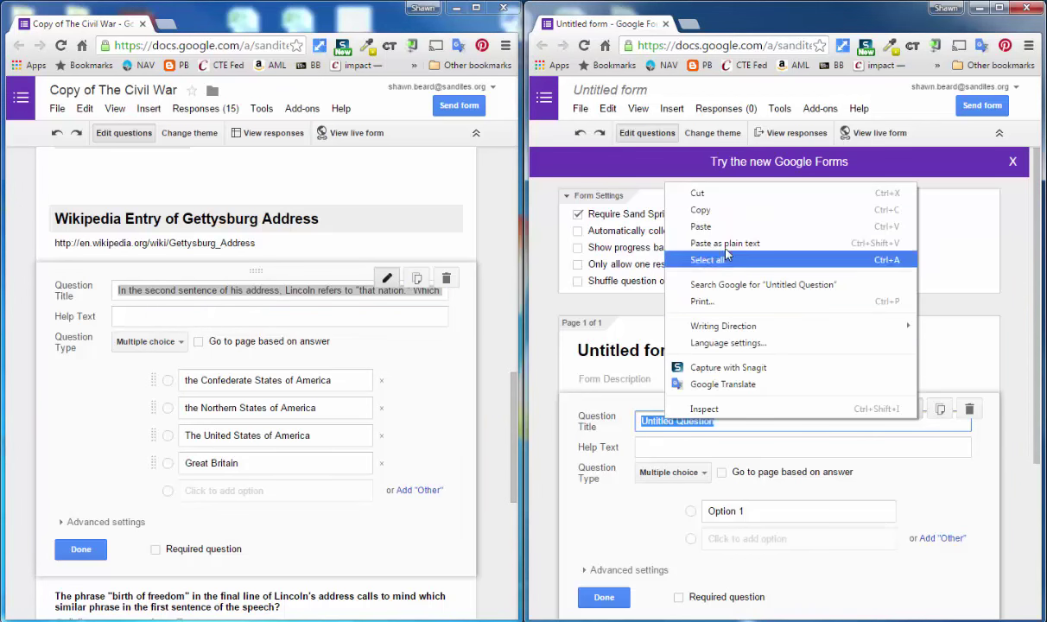
left_click(701, 227)
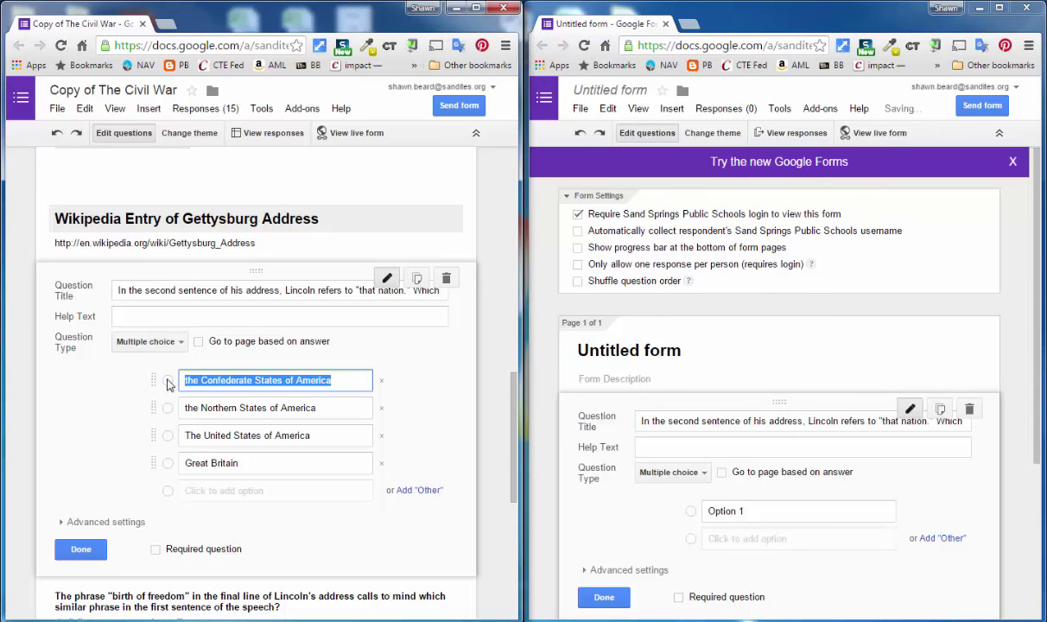
left_click(799, 510)
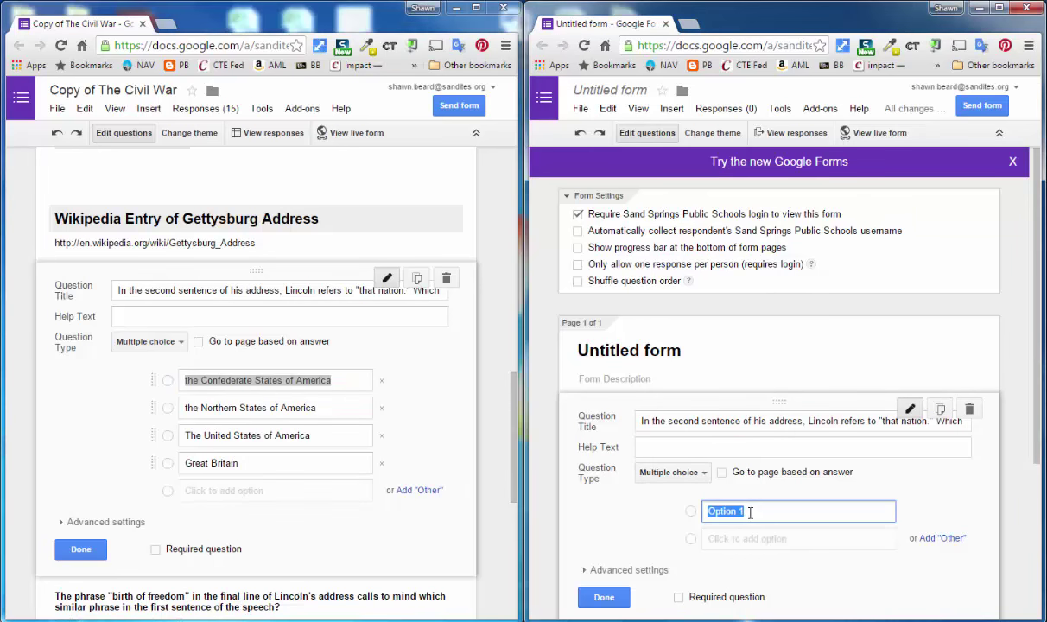
type("the Confederate States of America")
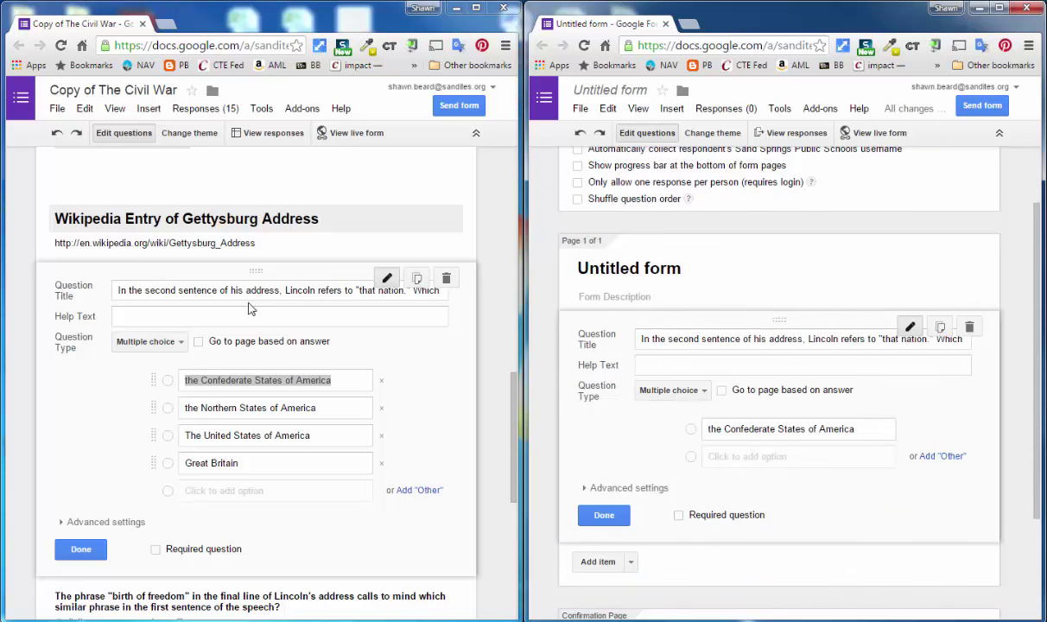
mouse_move(229, 400)
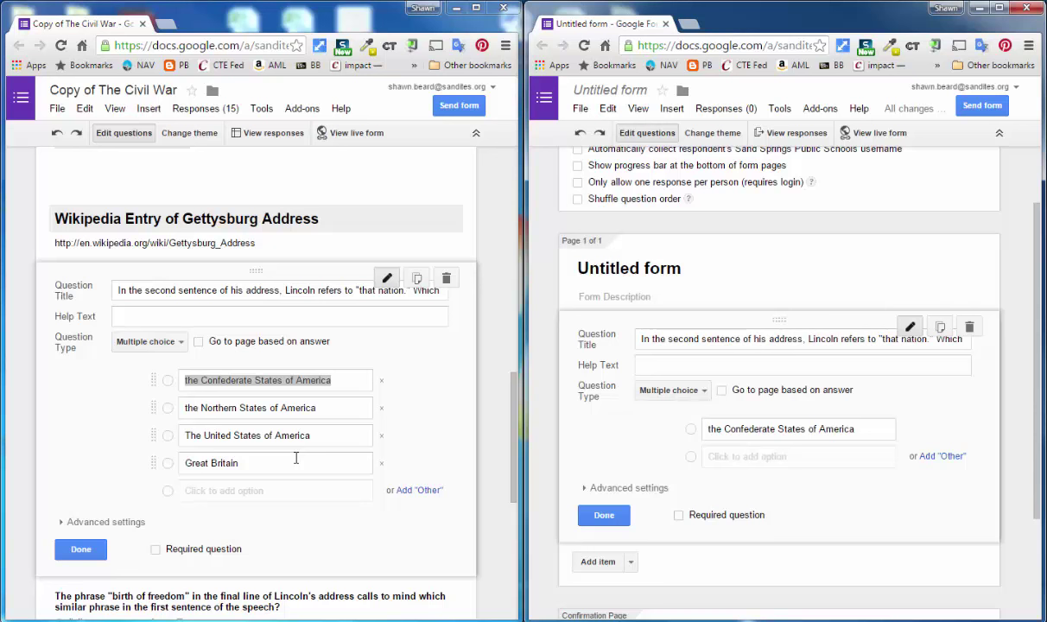
left_click(81, 549)
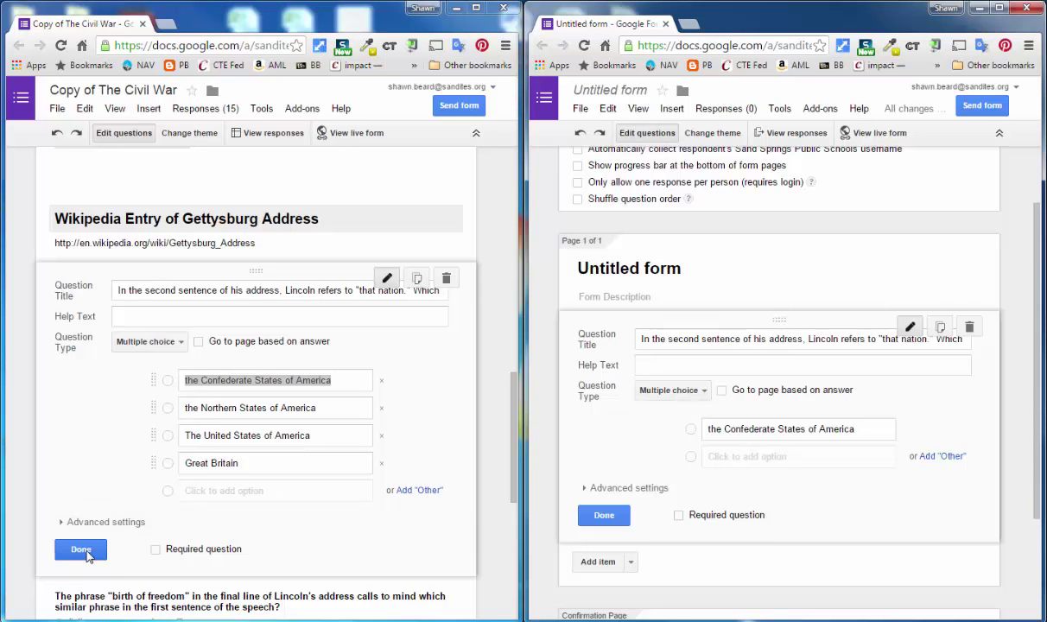
left_click(80, 549)
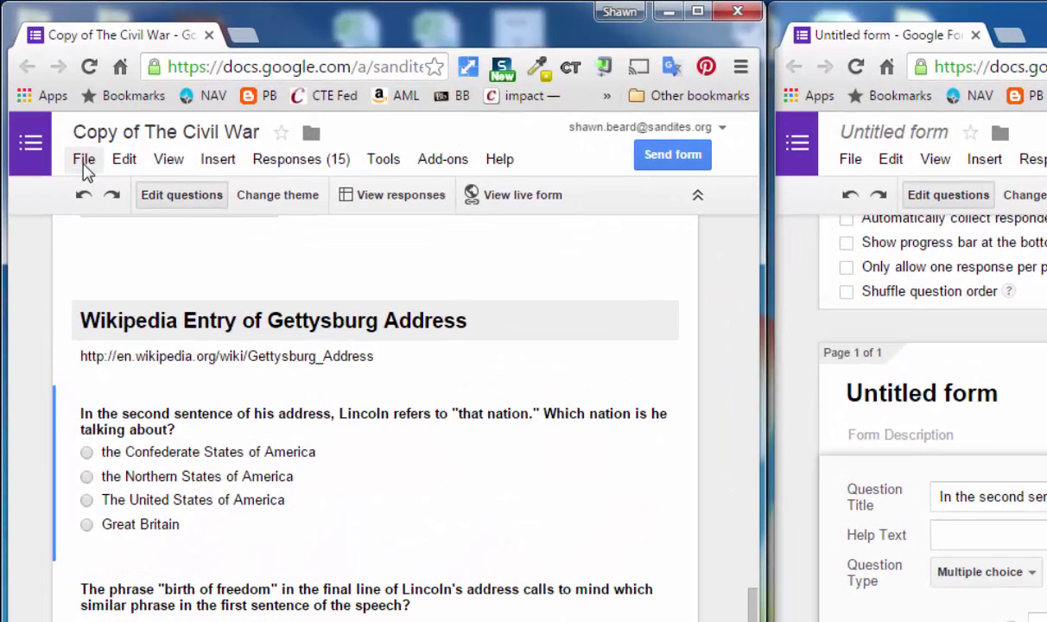
Open the old quiz's print preview with the destination set to Save as PDF.
left_click(83, 159)
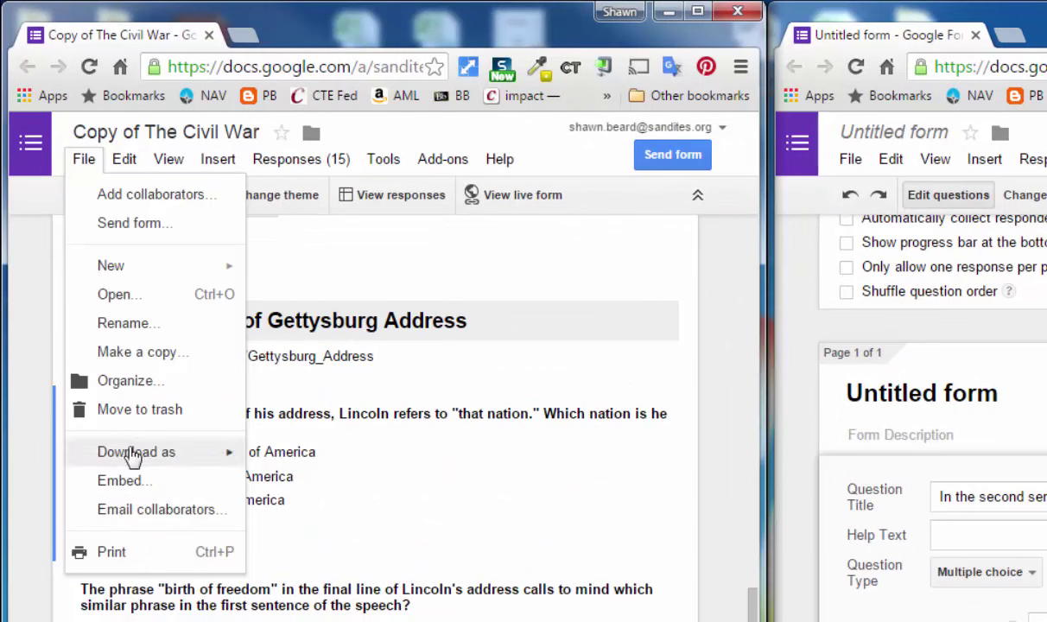
mouse_move(117, 553)
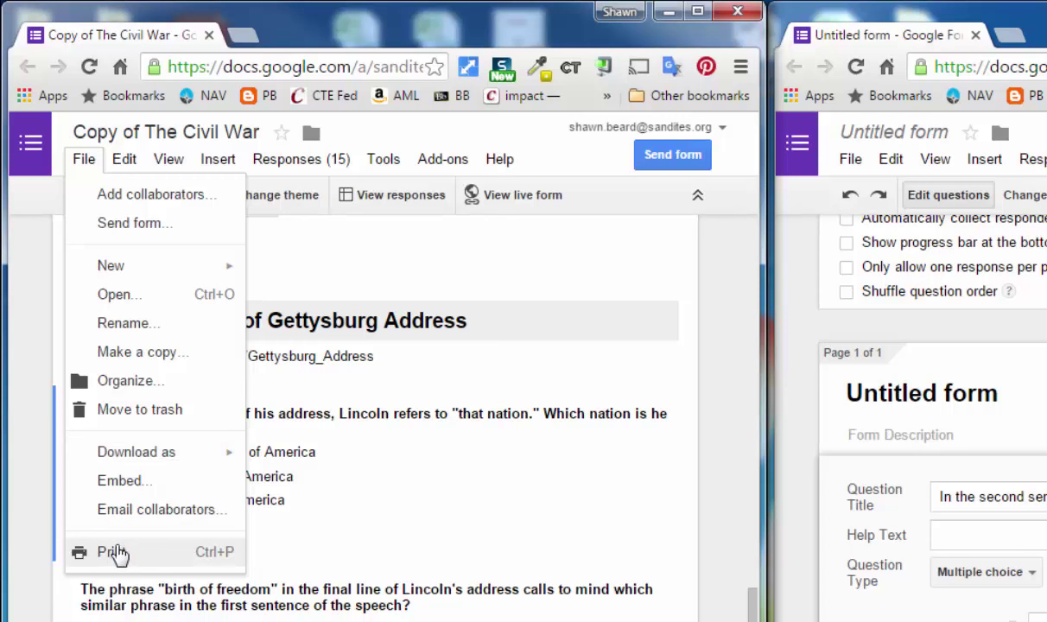
left_click(113, 552)
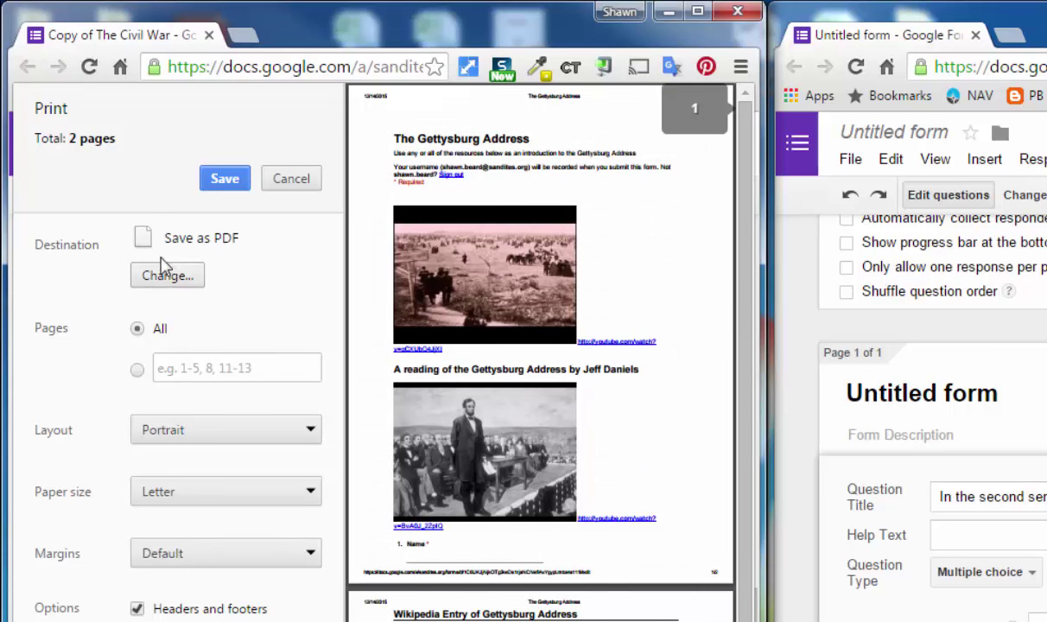
mouse_move(244, 262)
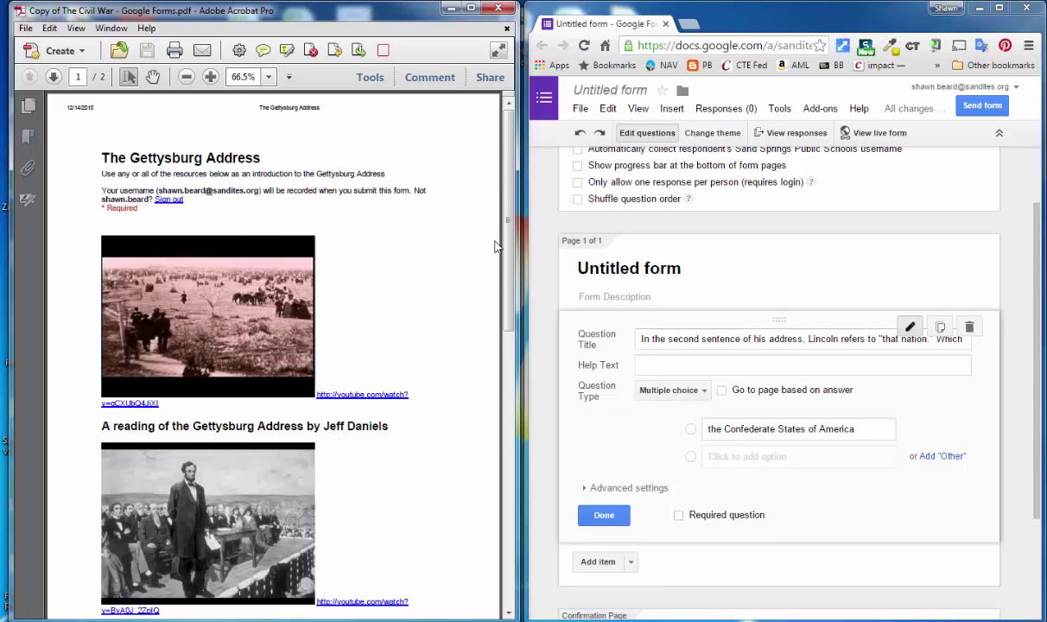
In the Acrobat PDF, scroll to question 2 and select its four answer choices.
scroll("down", 3)
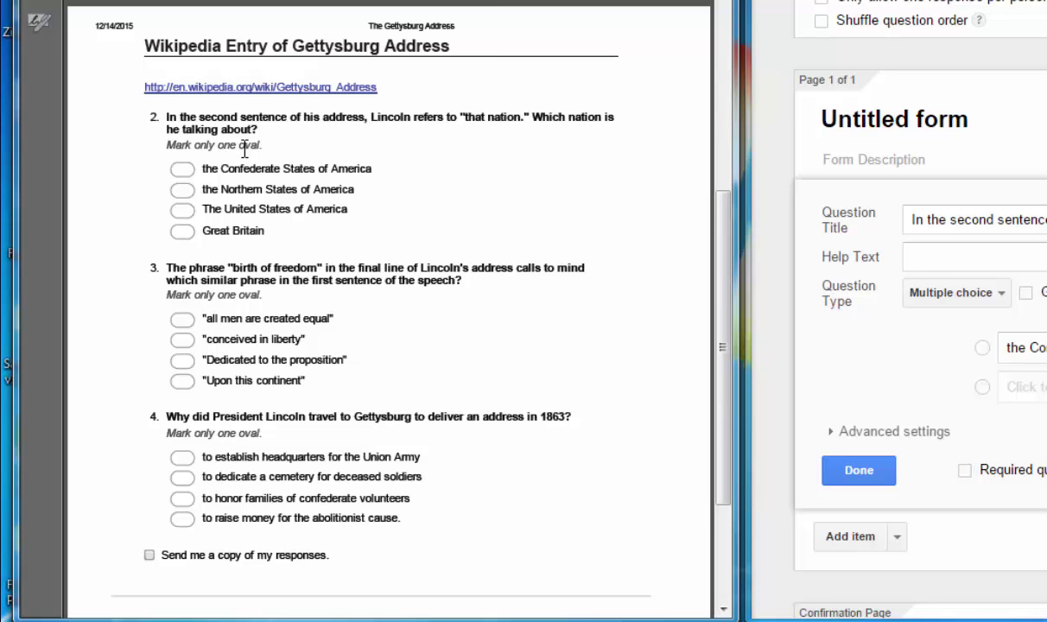
mouse_move(319, 162)
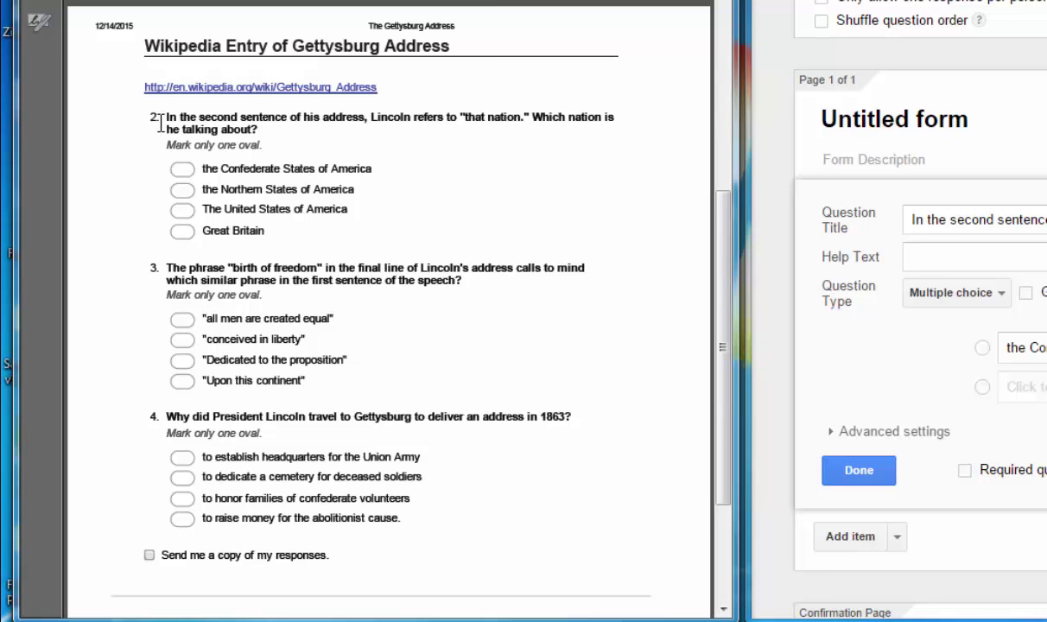
mouse_move(598, 251)
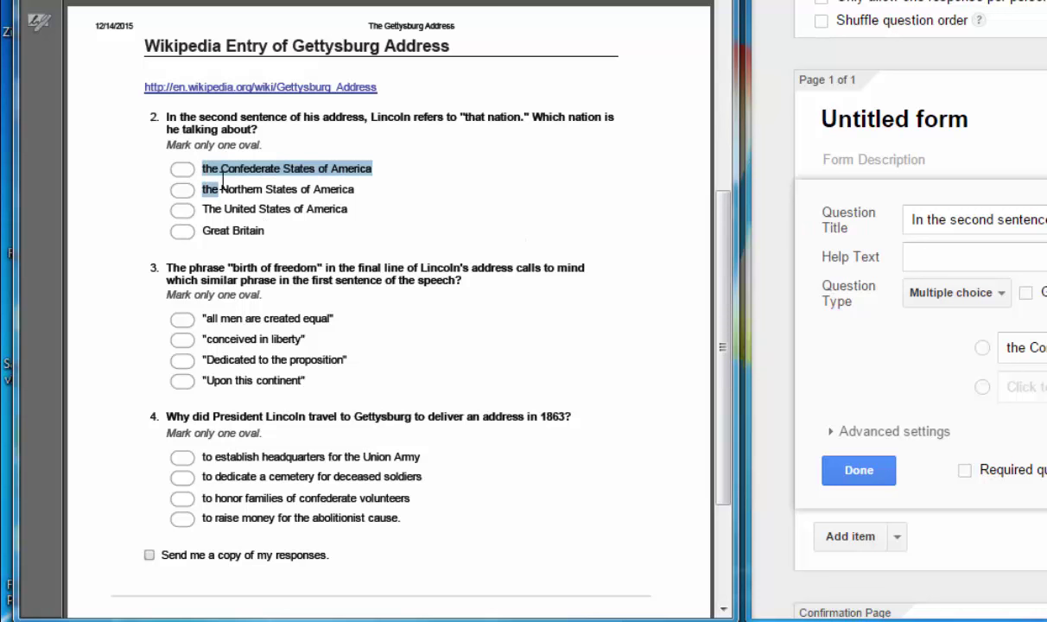
left_click_drag(203, 168, 264, 231)
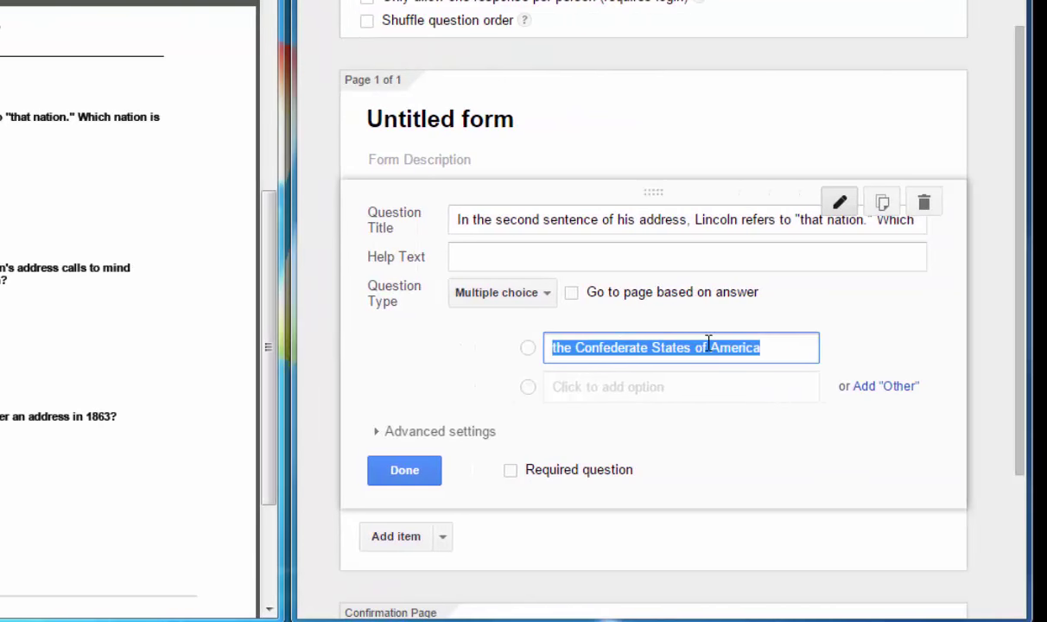
Paste the four copied choices, the Confederate States of America through Great Britain, into the first question.
right_click(680, 347)
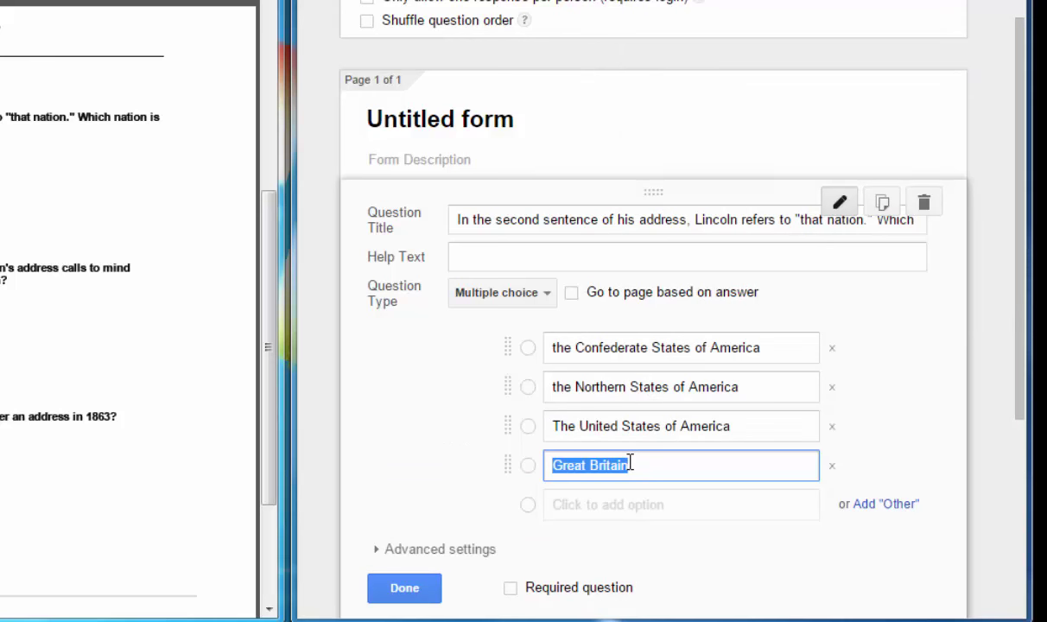
left_click(482, 409)
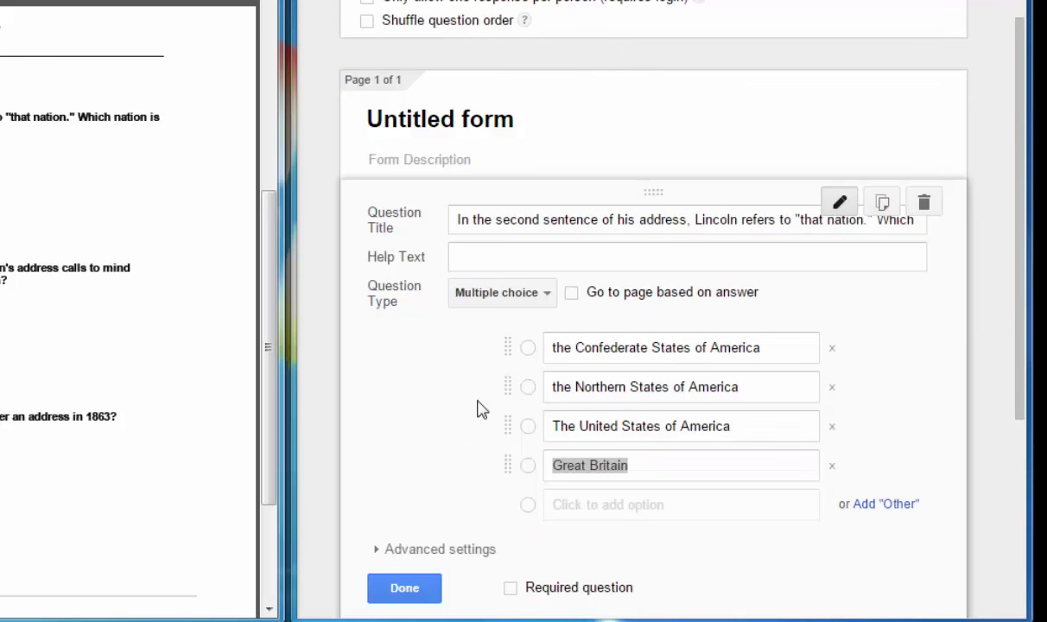
left_click(403, 587)
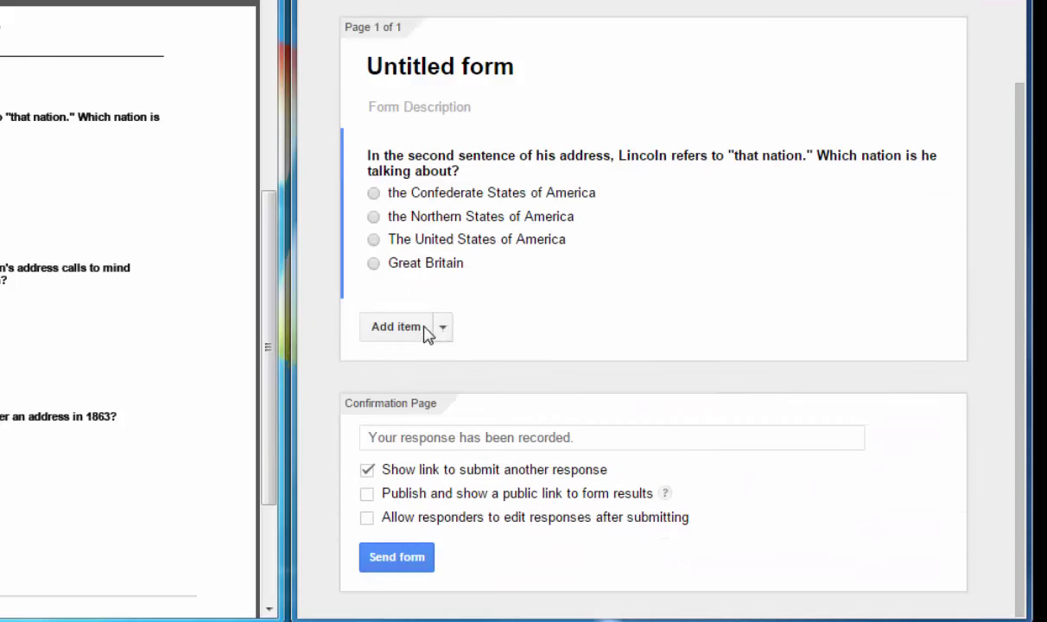
Add a question on the phrase "birth of freedom" and paste its four answer choices.
left_click(397, 326)
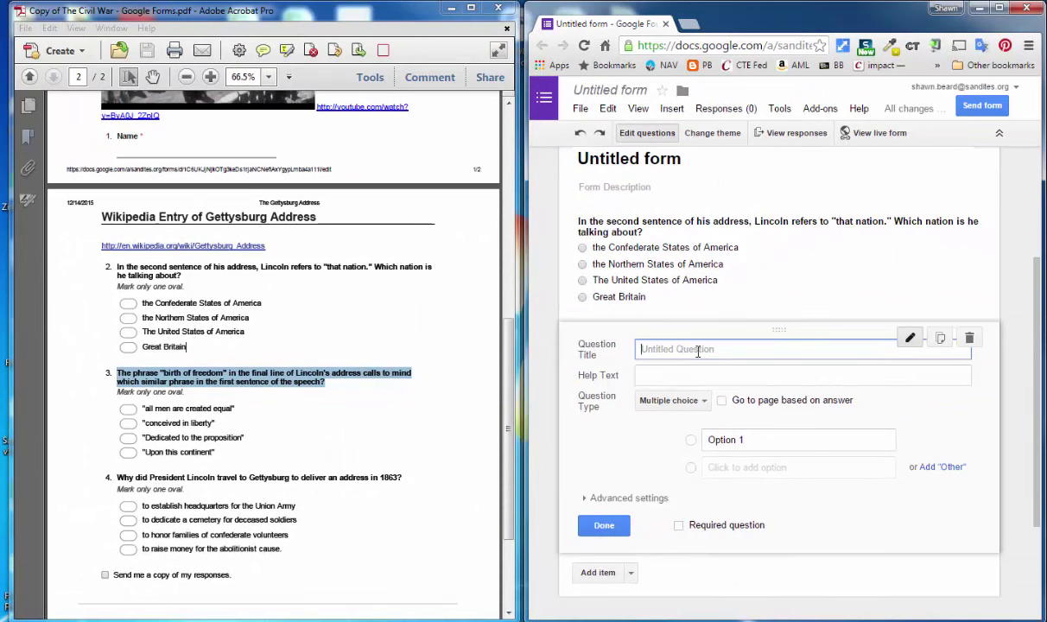
type("The phrase \"birth of freedom\" in the final line of Lincoln's address calls to mind which similar phrase in the first sentence of the speech?")
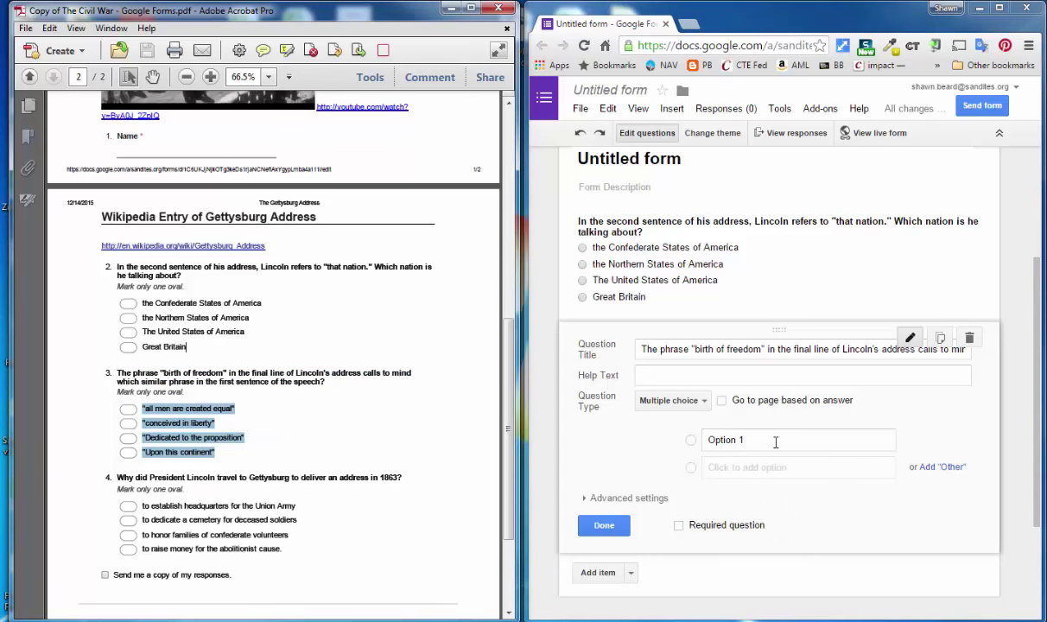
right_click(767, 440)
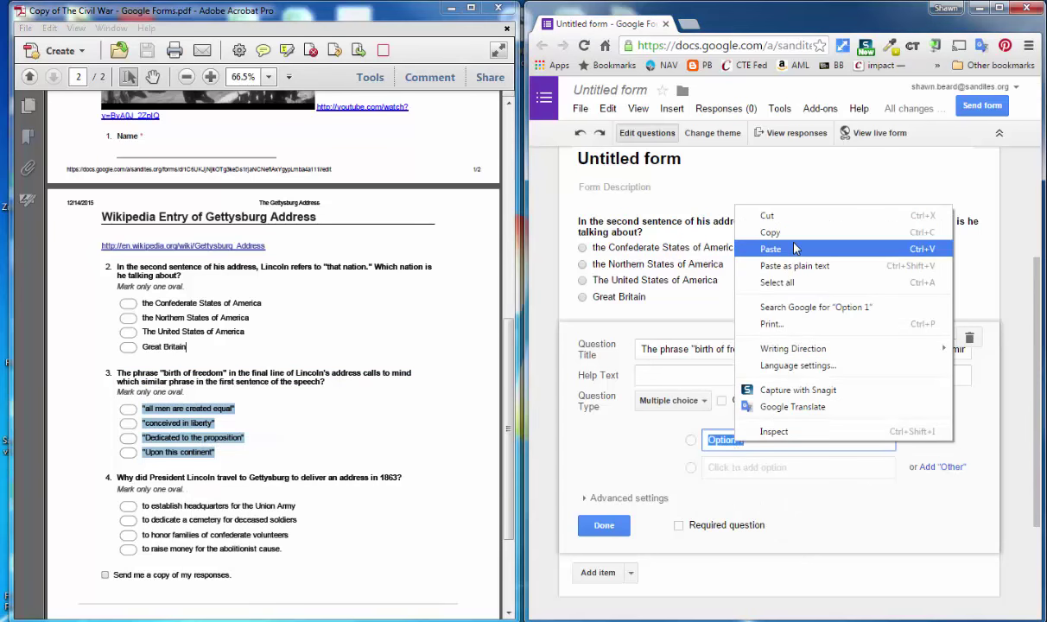
left_click(769, 248)
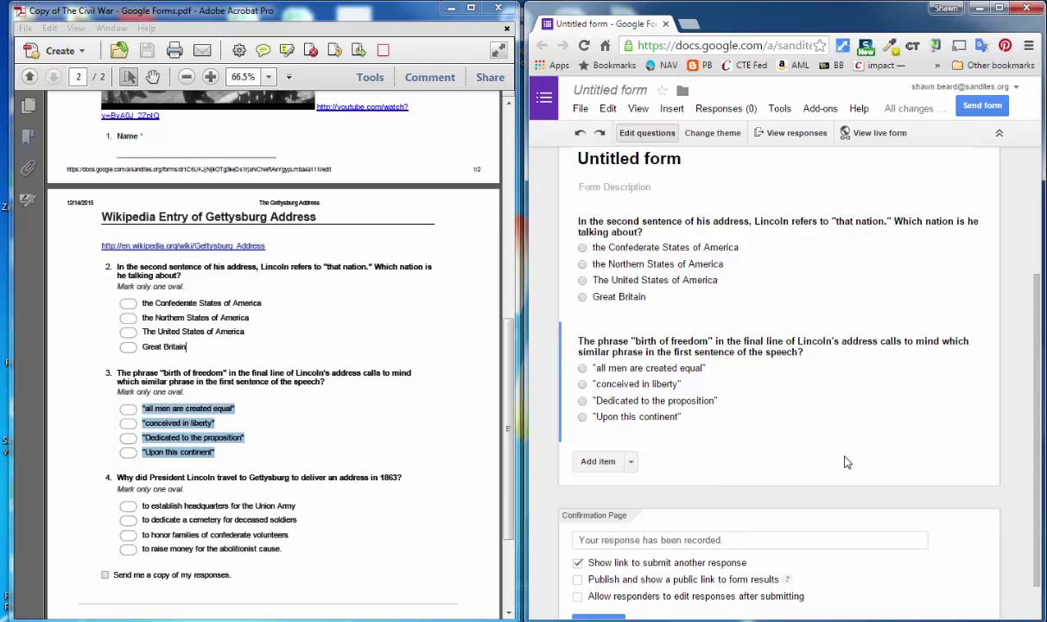
mouse_move(788, 449)
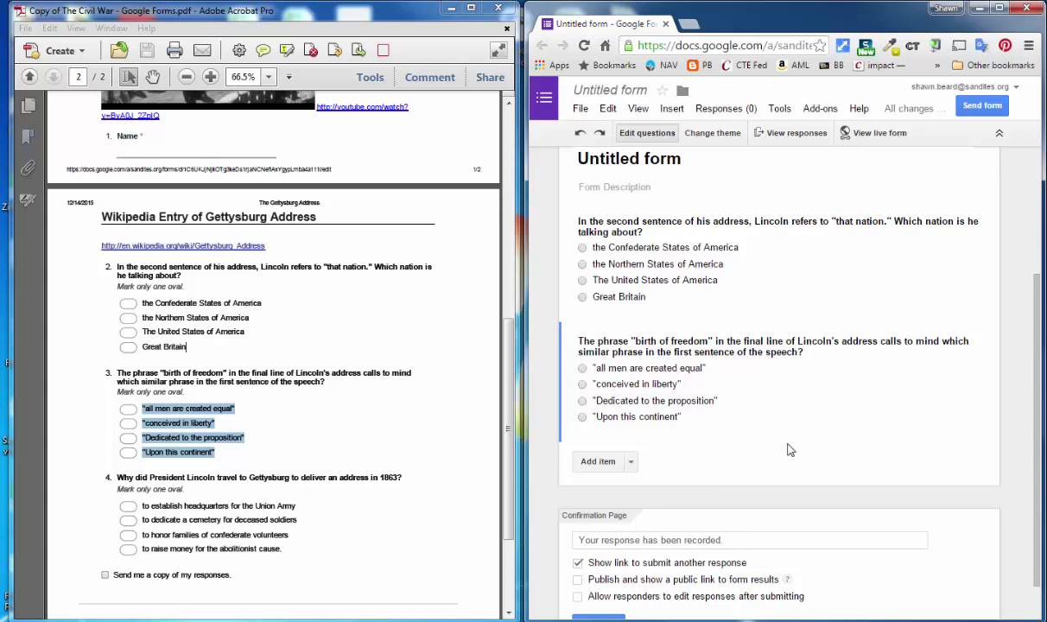